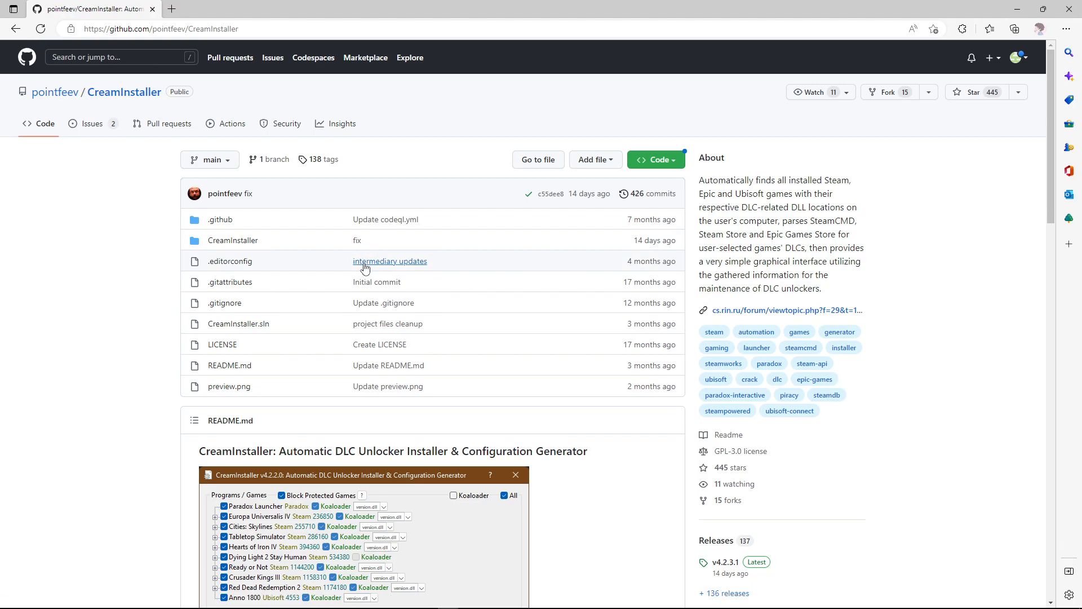
# - Download the latest CreamInstaller release zip from the README's Installation link to the desktop
pyautogui.scroll(-3)
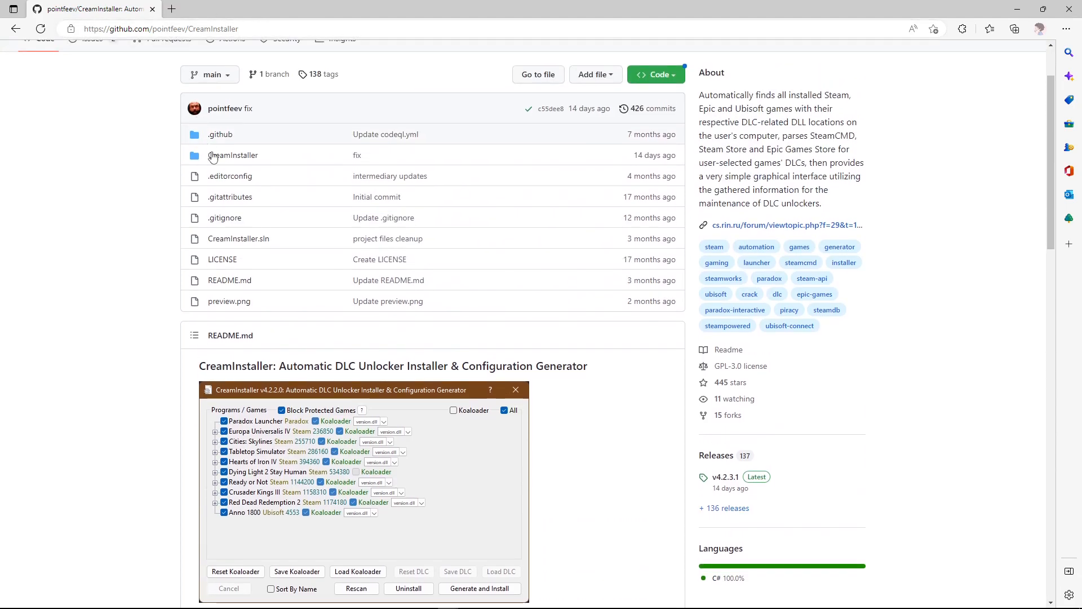
pyautogui.scroll(-3)
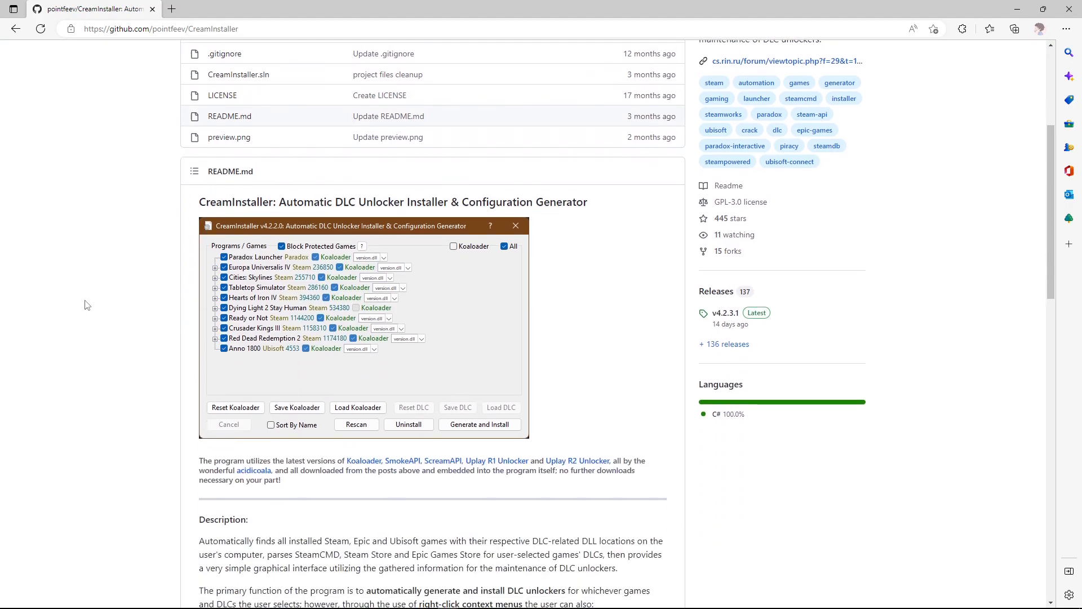
pyautogui.scroll(-3)
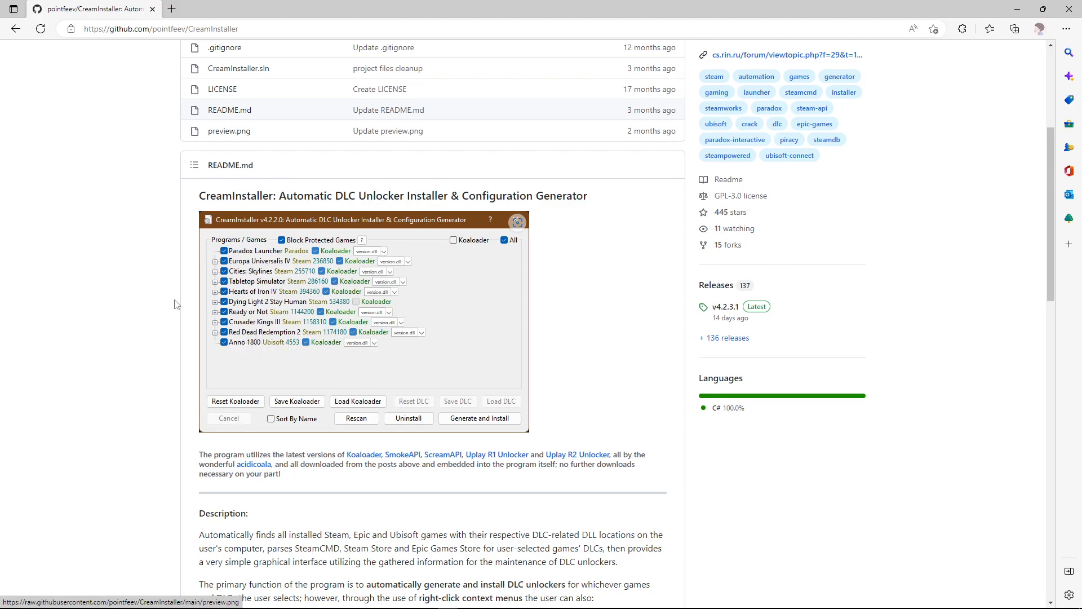
pyautogui.scroll(-3)
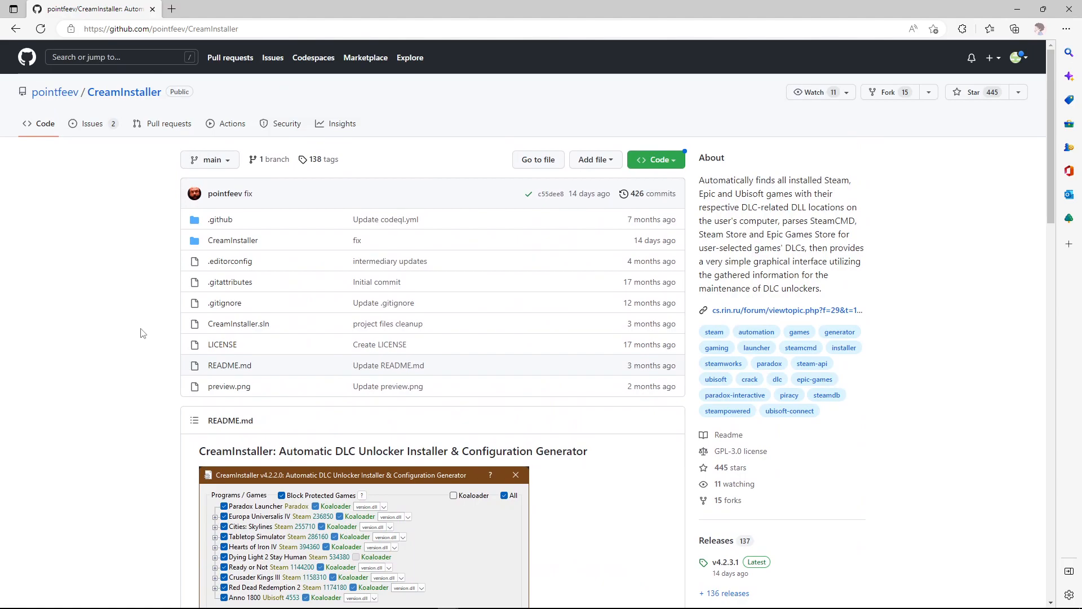
pyautogui.scroll(-3)
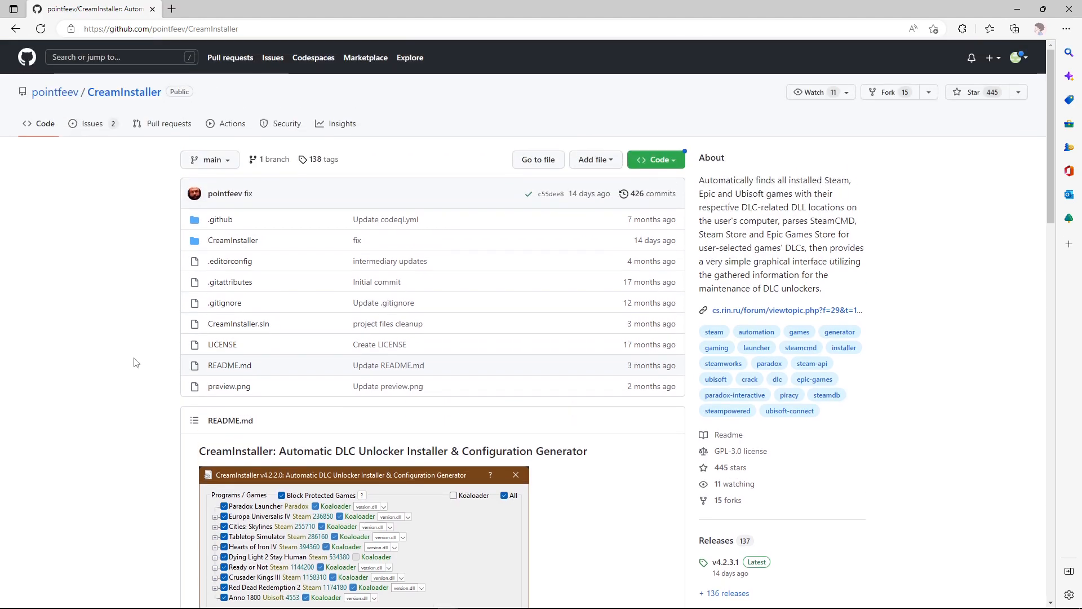
pyautogui.scroll(-3)
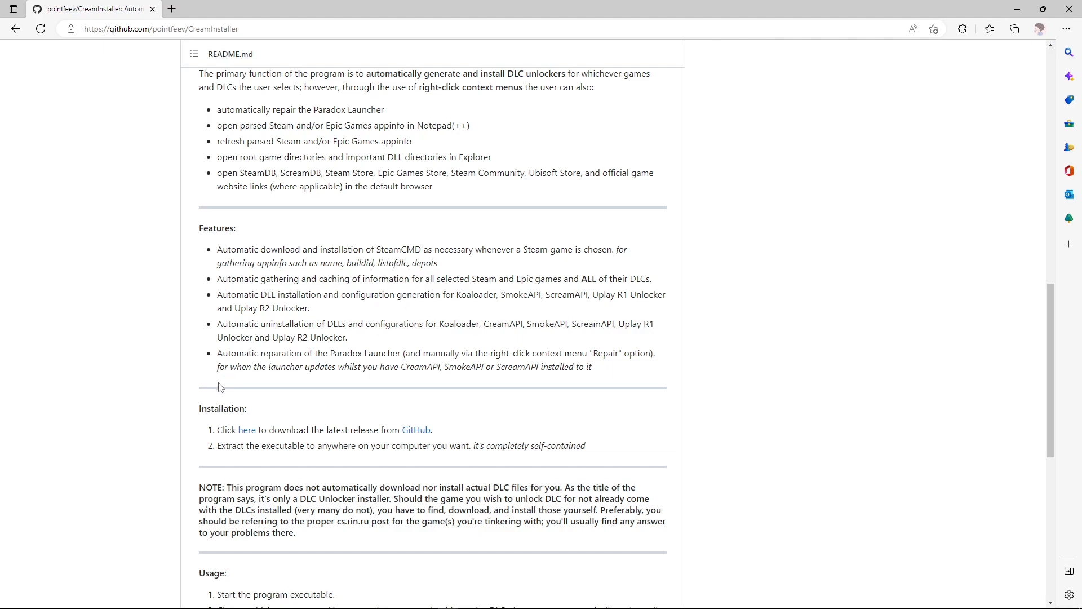
pyautogui.scroll(-3)
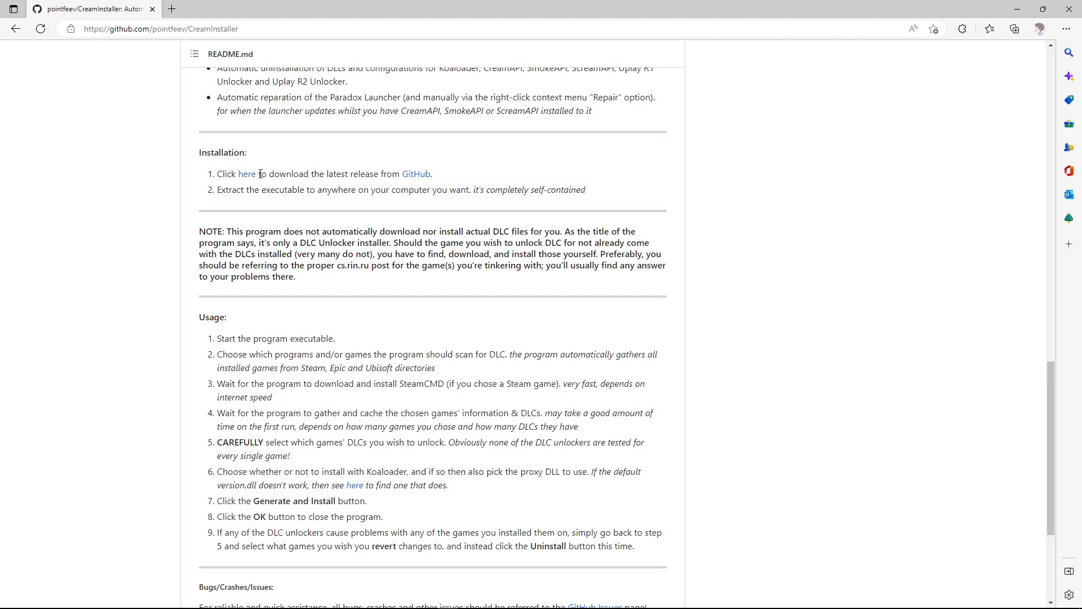
pyautogui.click(247, 173)
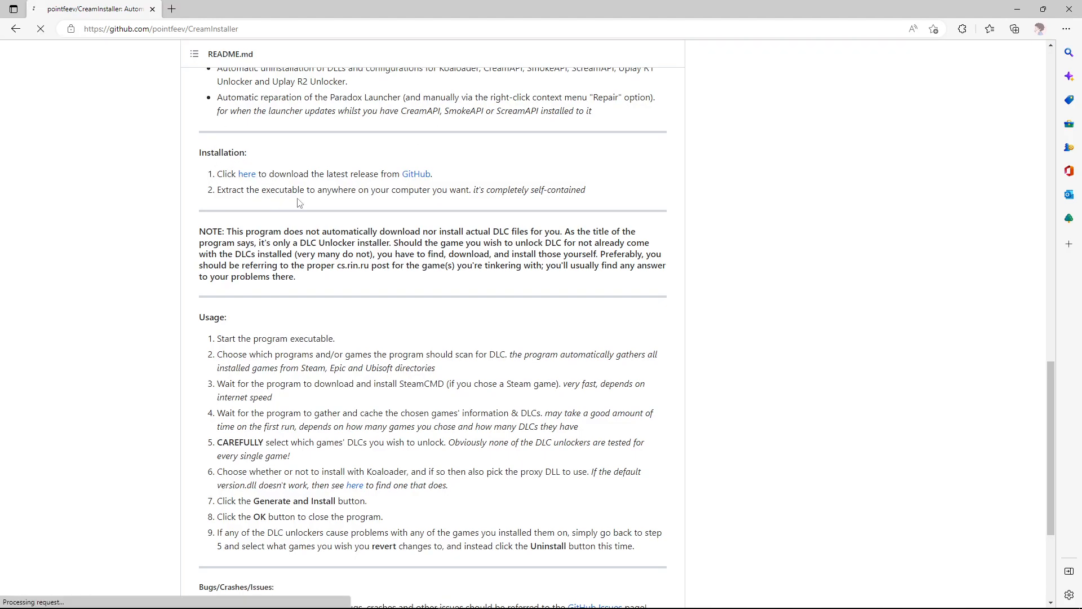
pyautogui.click(246, 173)
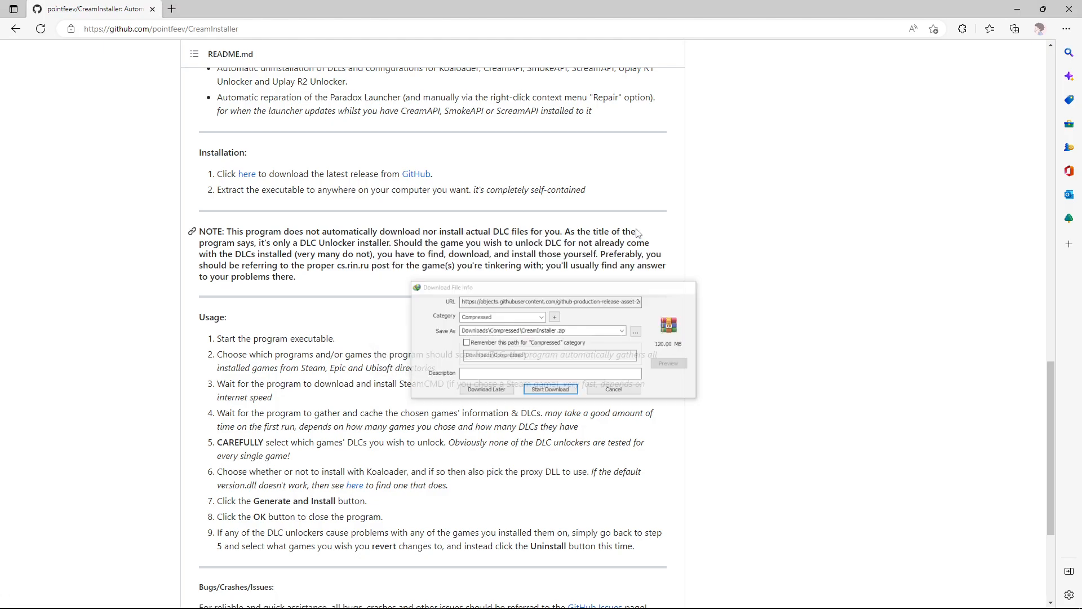
pyautogui.click(550, 388)
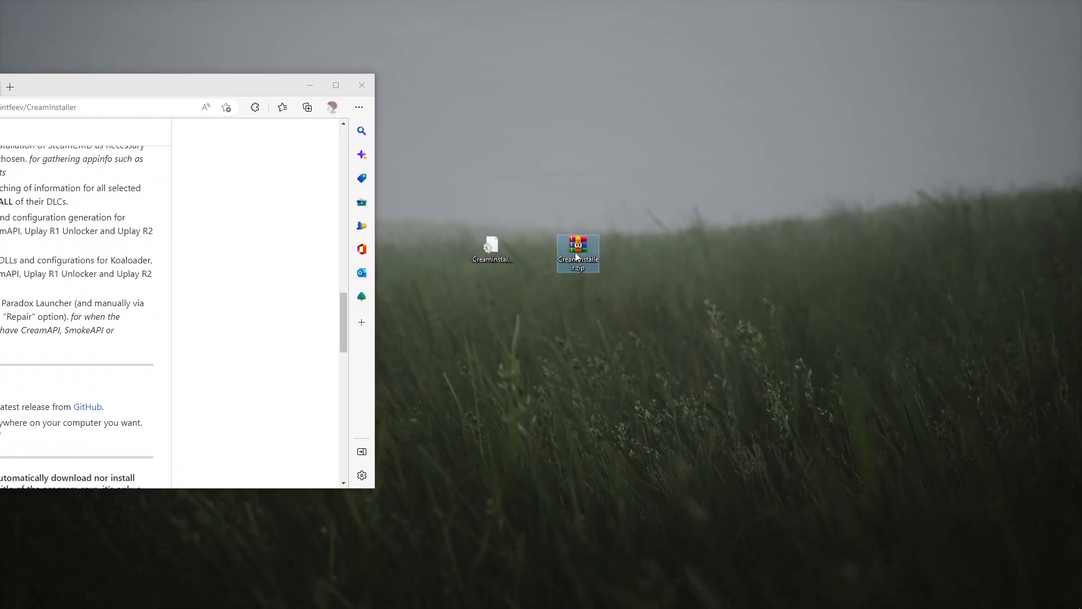
# - Open CreamInstaller.zip in WinRAR and launch CreamInstaller.exe
pyautogui.doubleClick(578, 248)
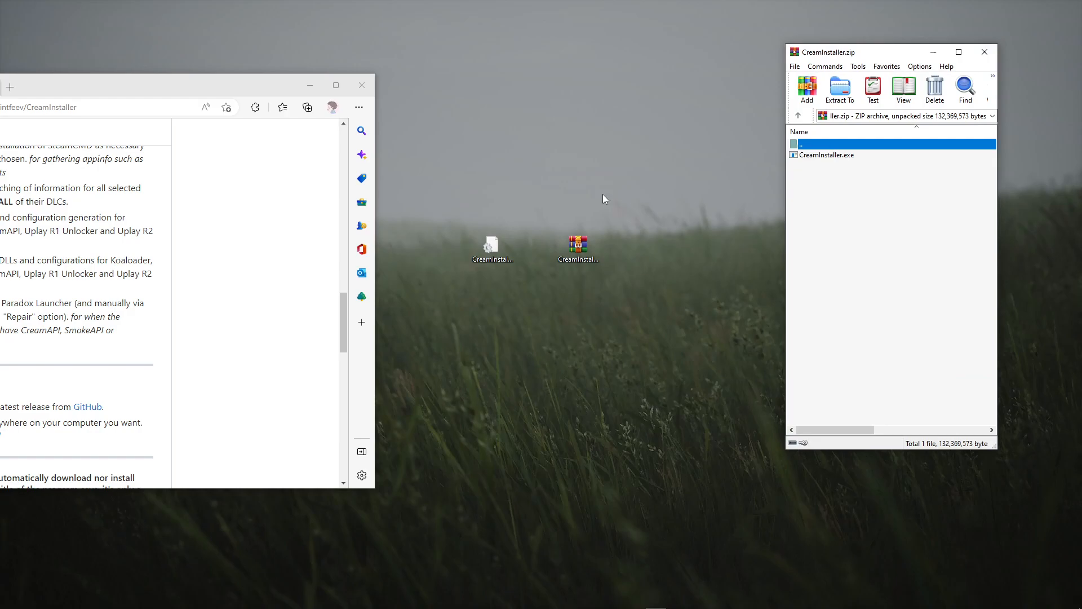
pyautogui.click(492, 244)
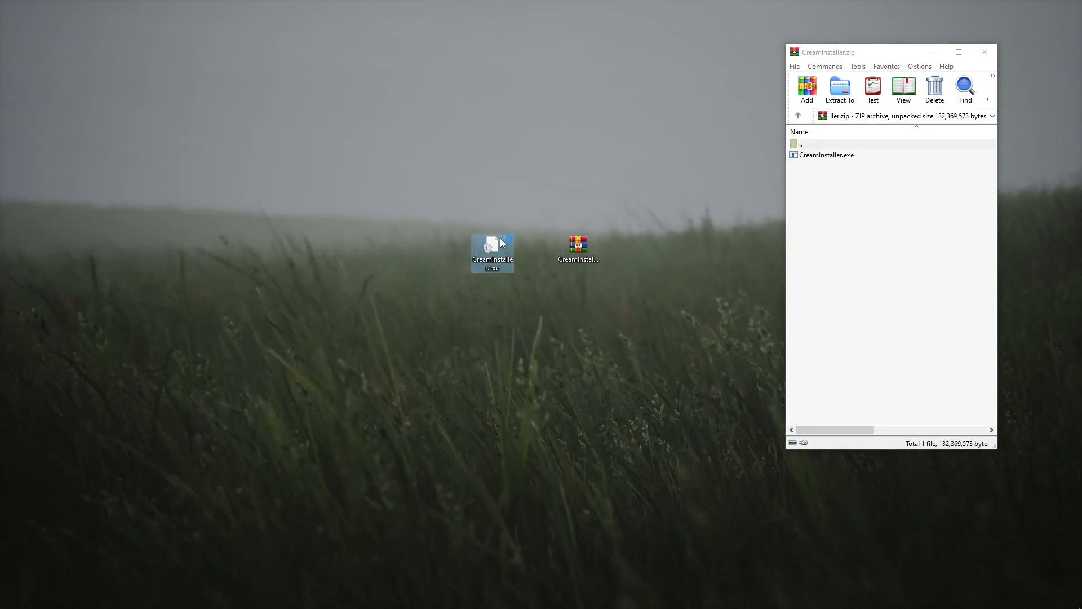
pyautogui.doubleClick(491, 245)
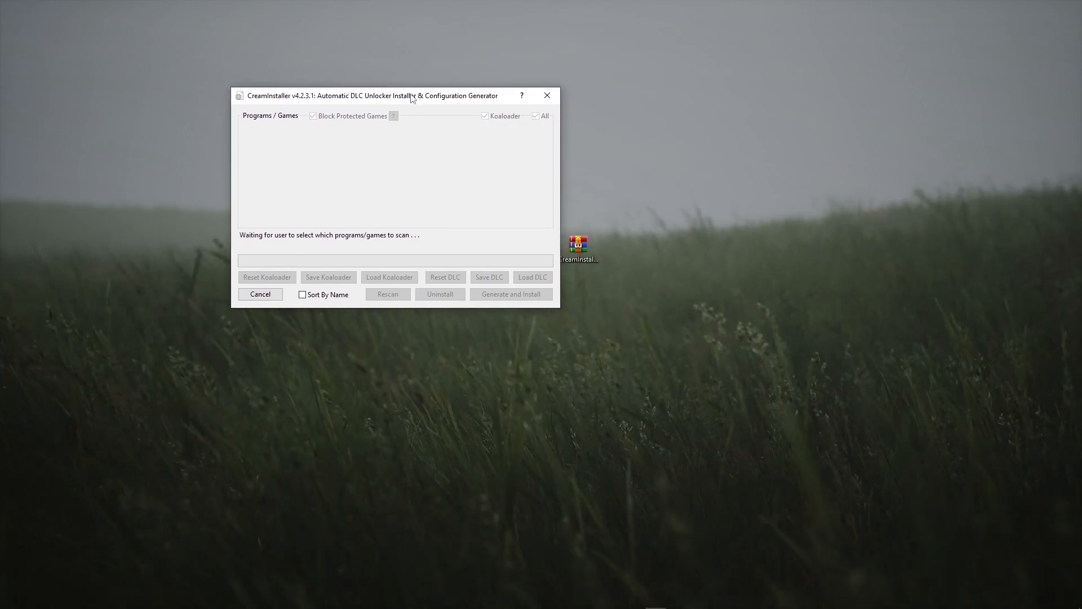
# - Select Cities: Skylines (Steam 255710) for scanning and confirm to start the DLC scan
pyautogui.click(387, 294)
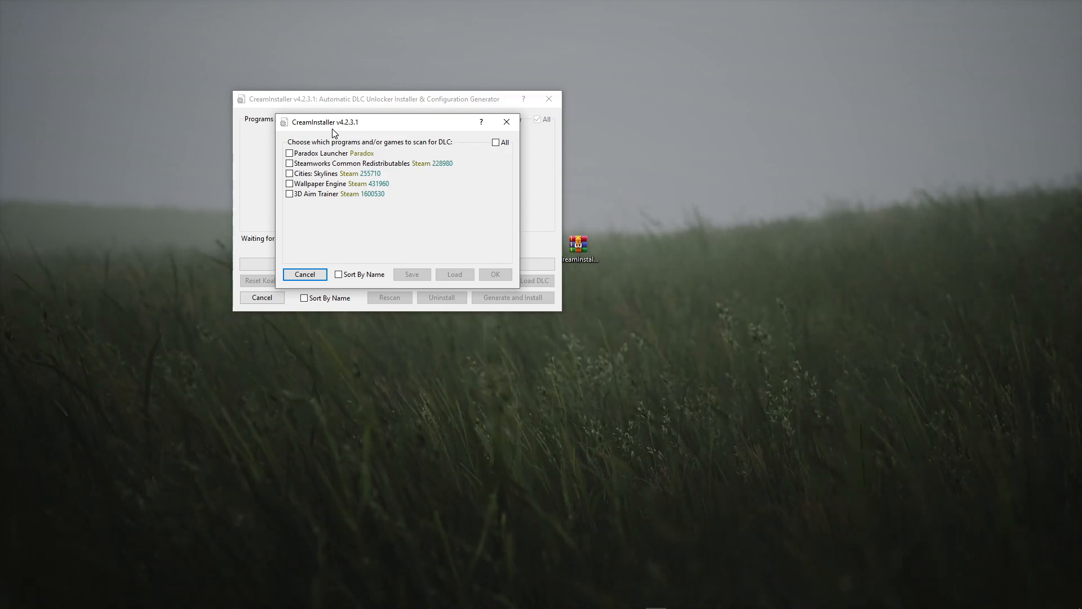
pyautogui.moveTo(429, 147)
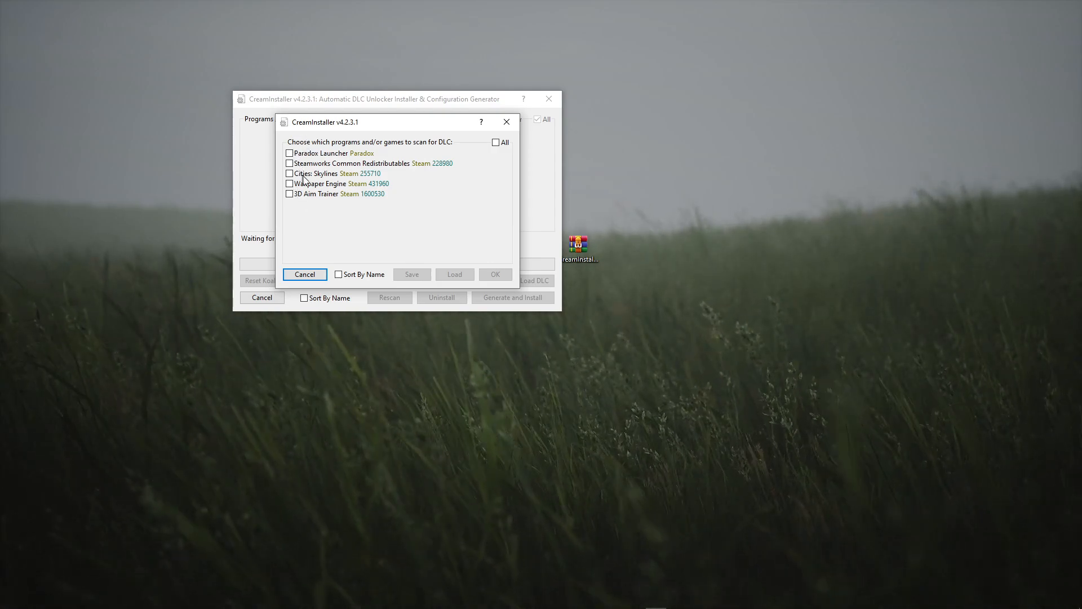
pyautogui.click(289, 173)
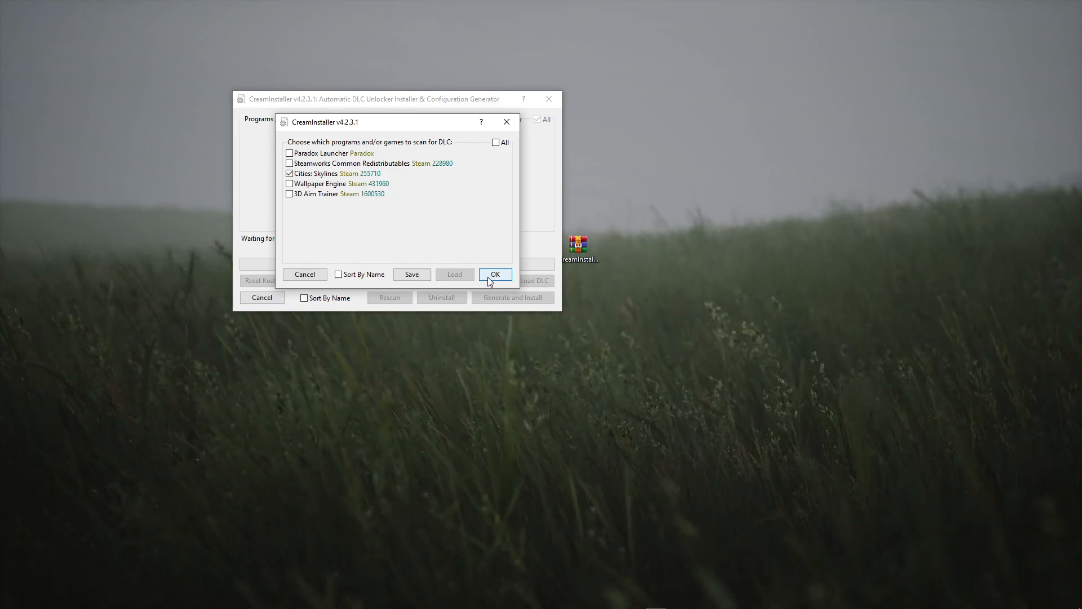
pyautogui.click(494, 274)
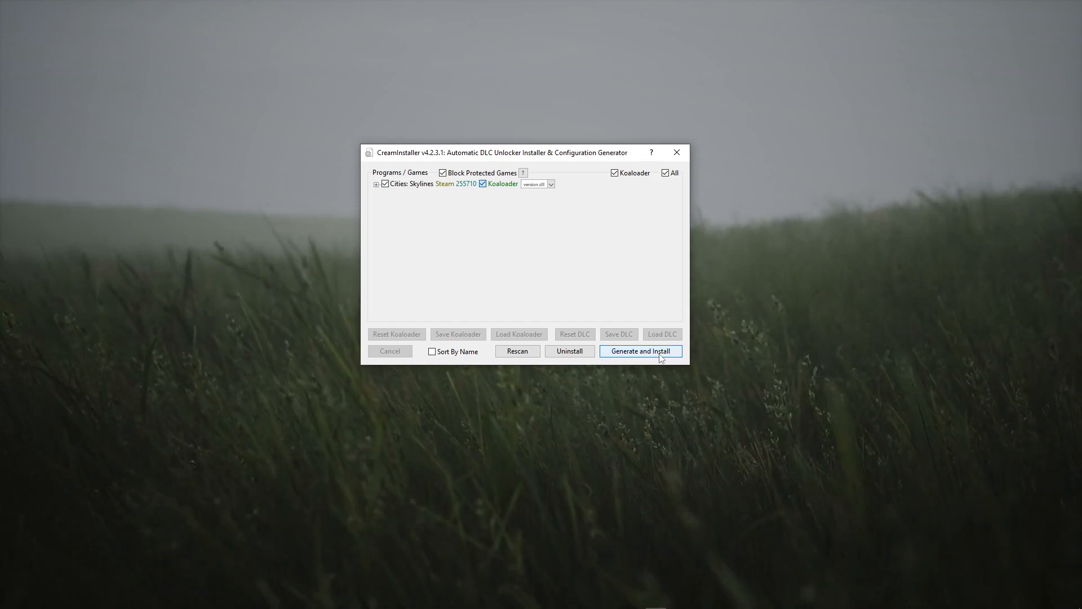
# - Install the DLC unlocker for Cities: Skylines, then close the finished installer
pyautogui.click(639, 350)
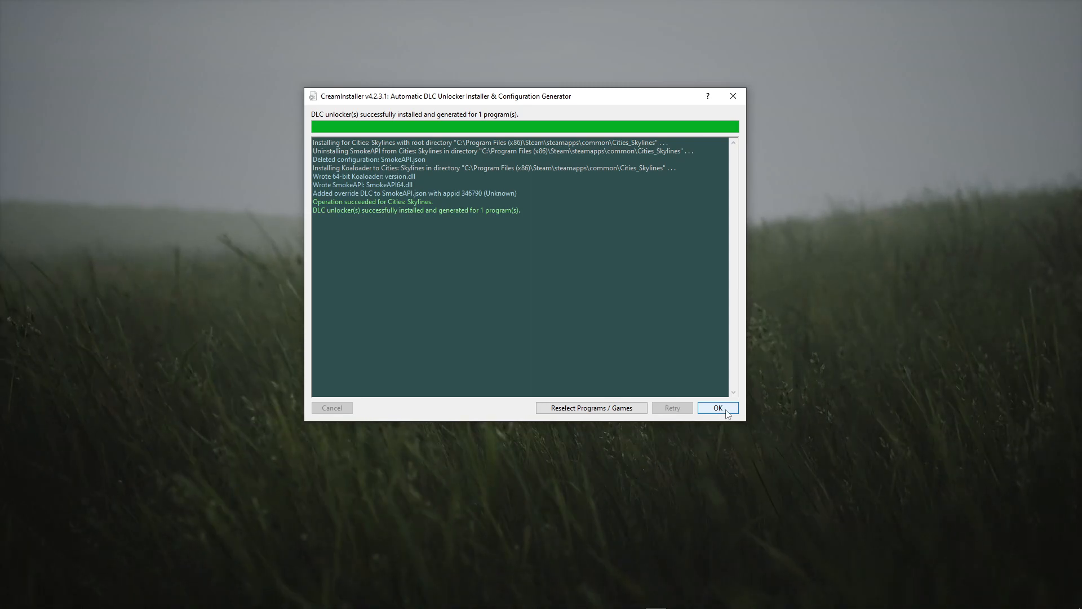
pyautogui.click(717, 407)
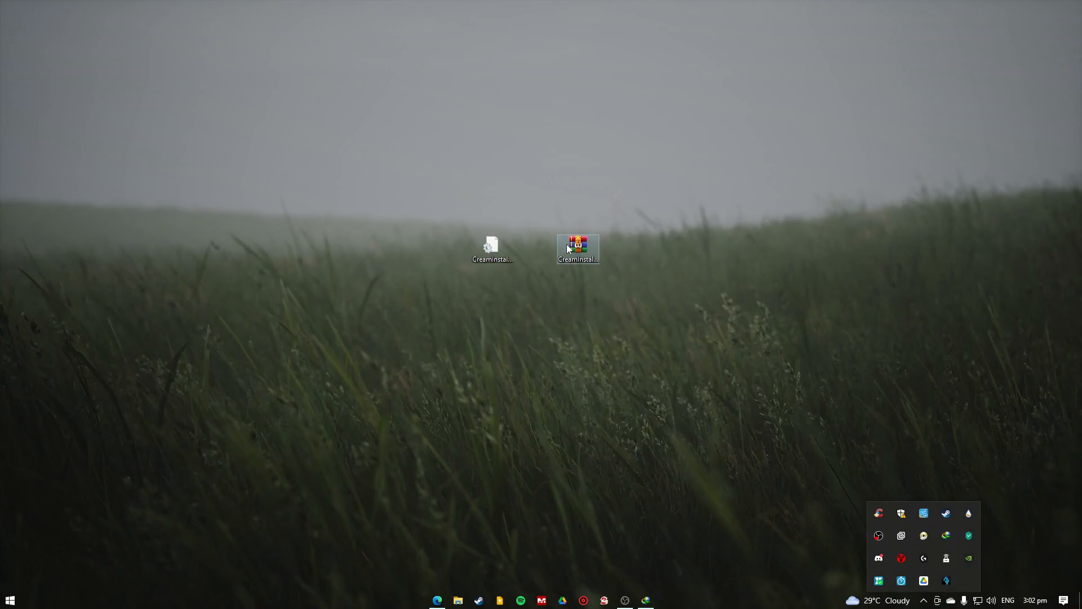
# - Launch Cities: Skylines from the Steam library and view the Skyscrapers content pack page
pyautogui.rightClick(923, 513)
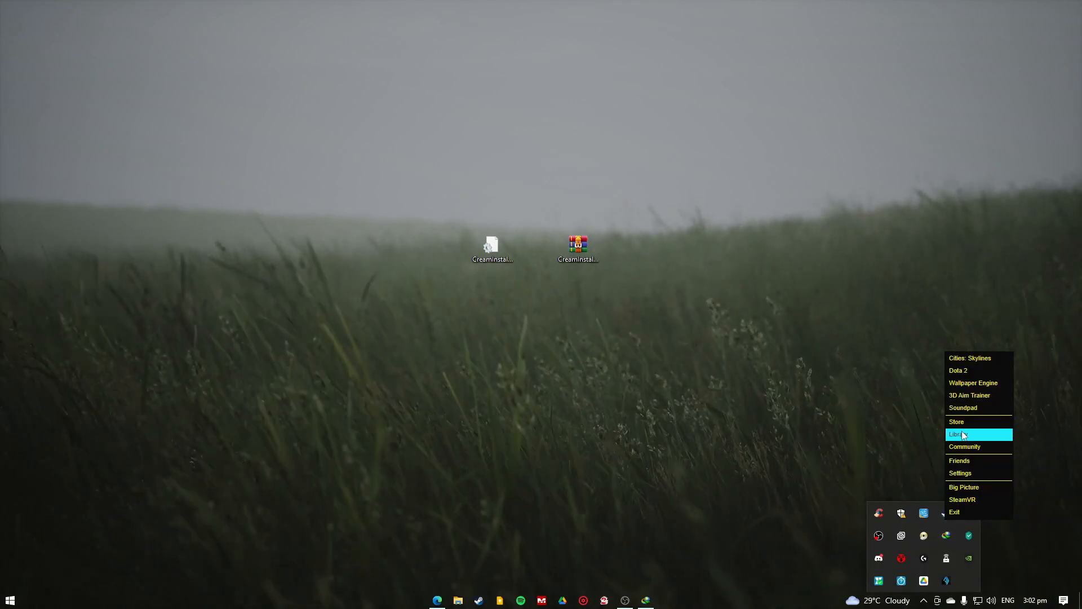
pyautogui.click(959, 433)
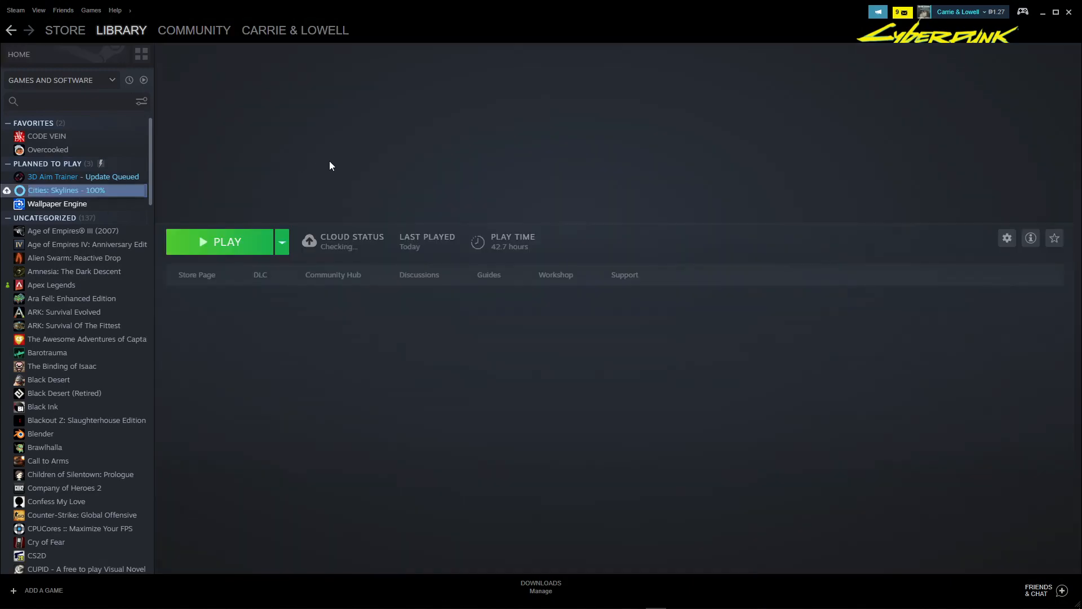
pyautogui.click(66, 190)
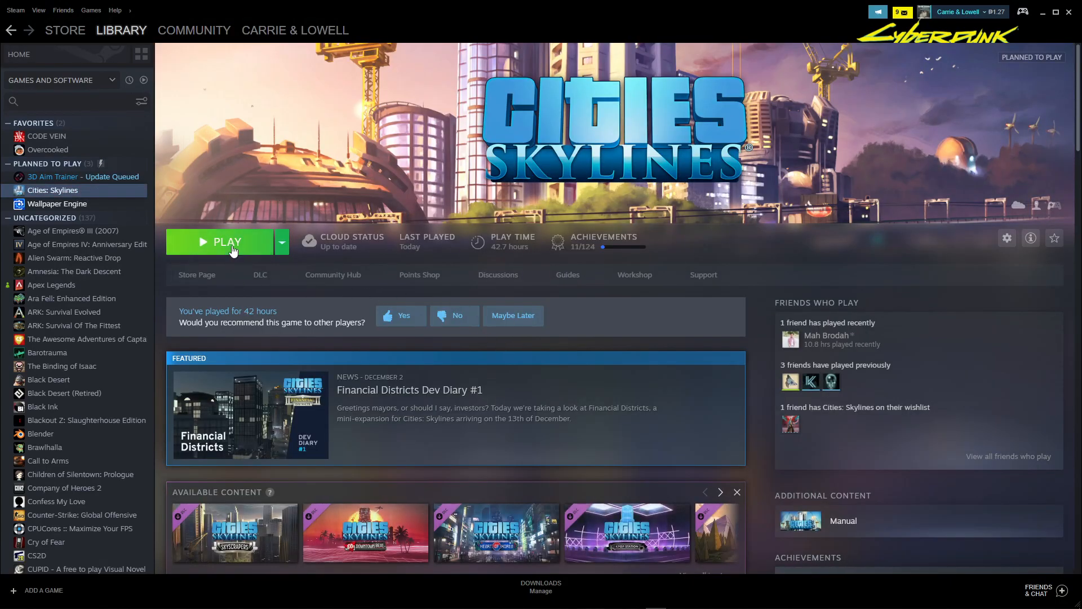
pyautogui.click(227, 242)
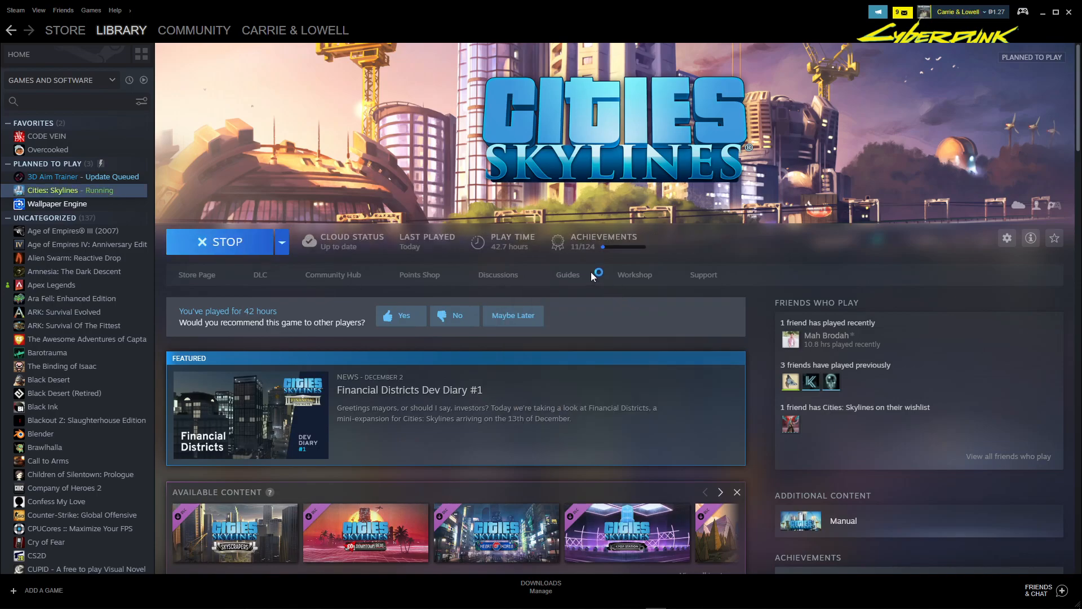
pyautogui.moveTo(590, 276)
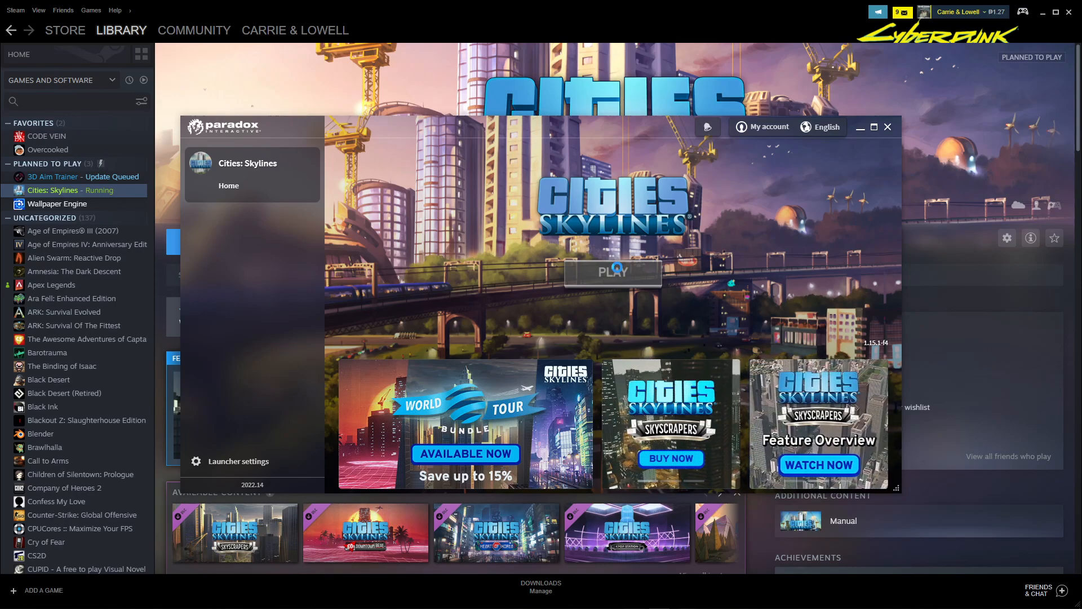
pyautogui.click(612, 271)
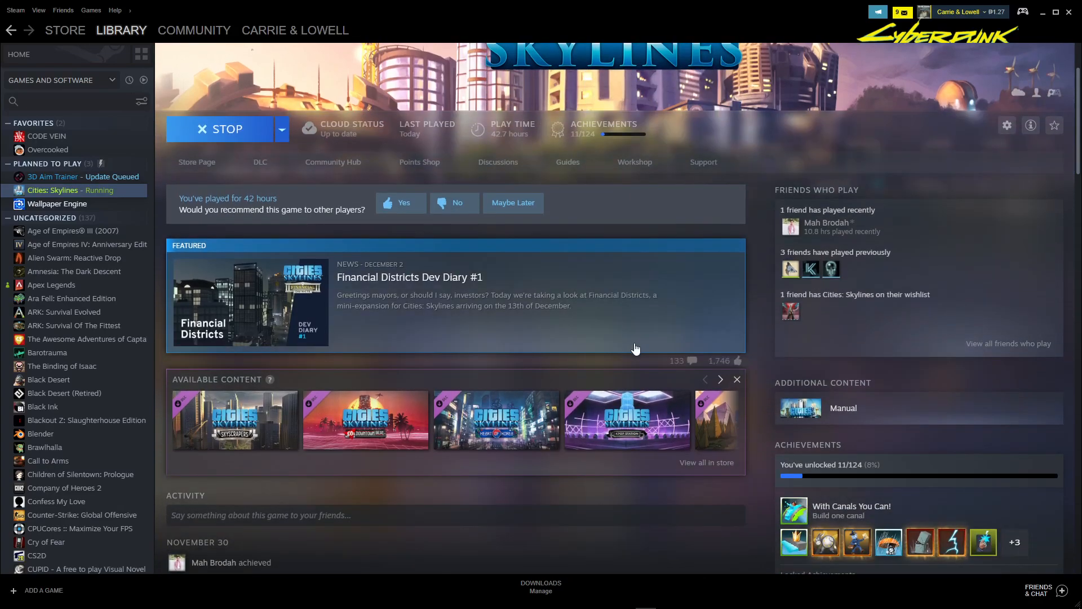
pyautogui.scroll(-3)
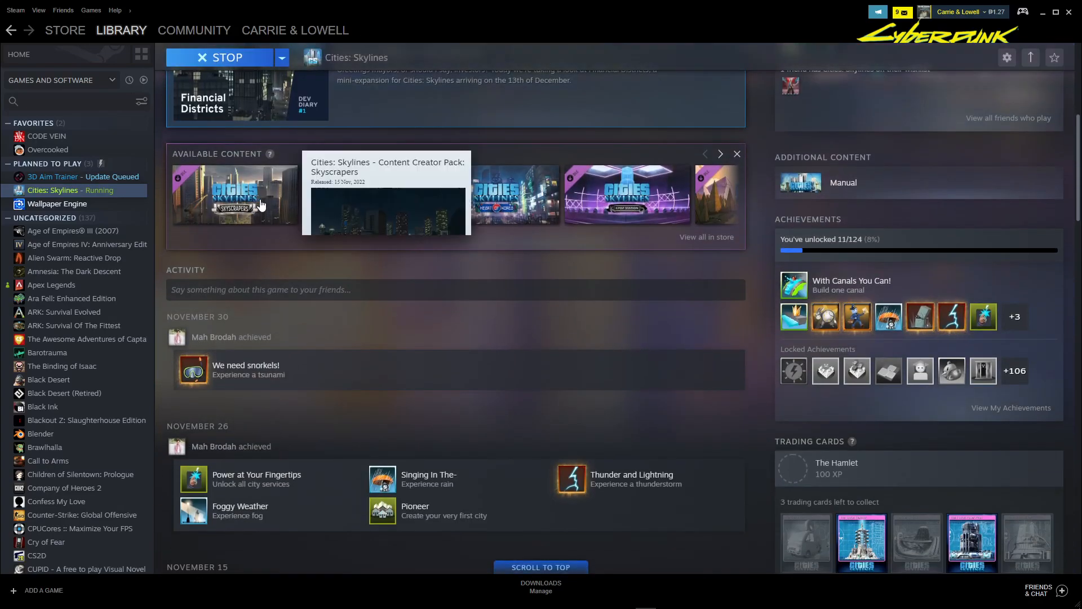
pyautogui.click(65, 30)
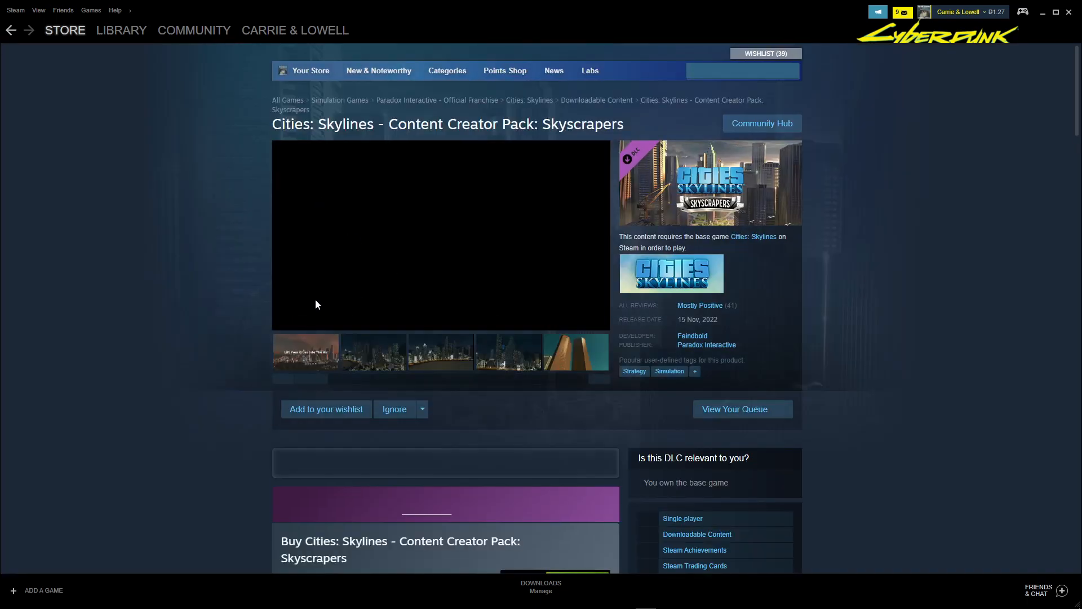
# - Browse from the Skyscrapers page to the Heart of Korea pack store page
pyautogui.scroll(-3)
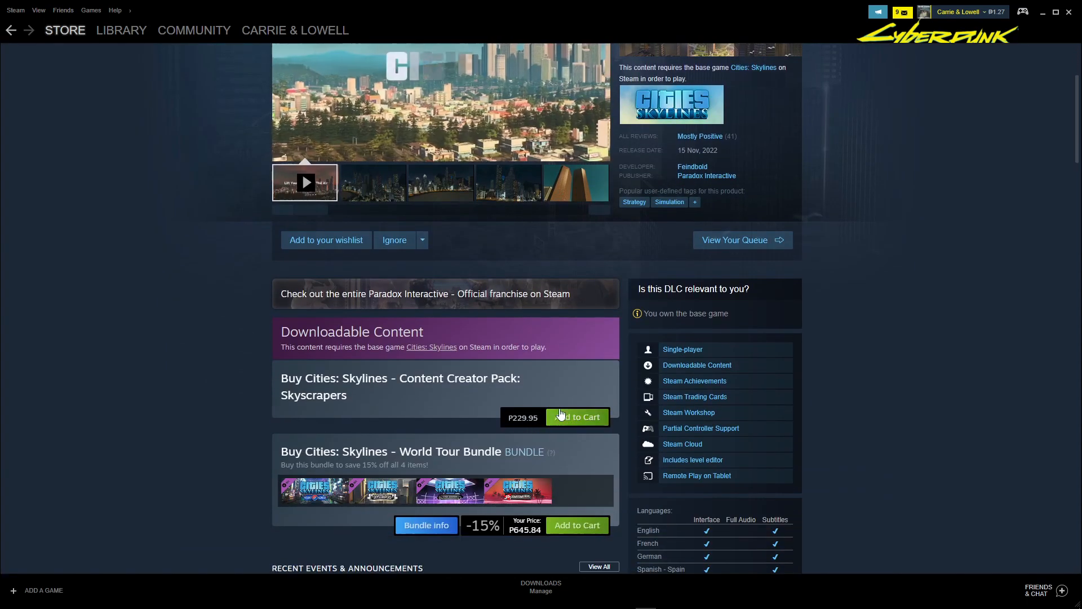
pyautogui.scroll(3)
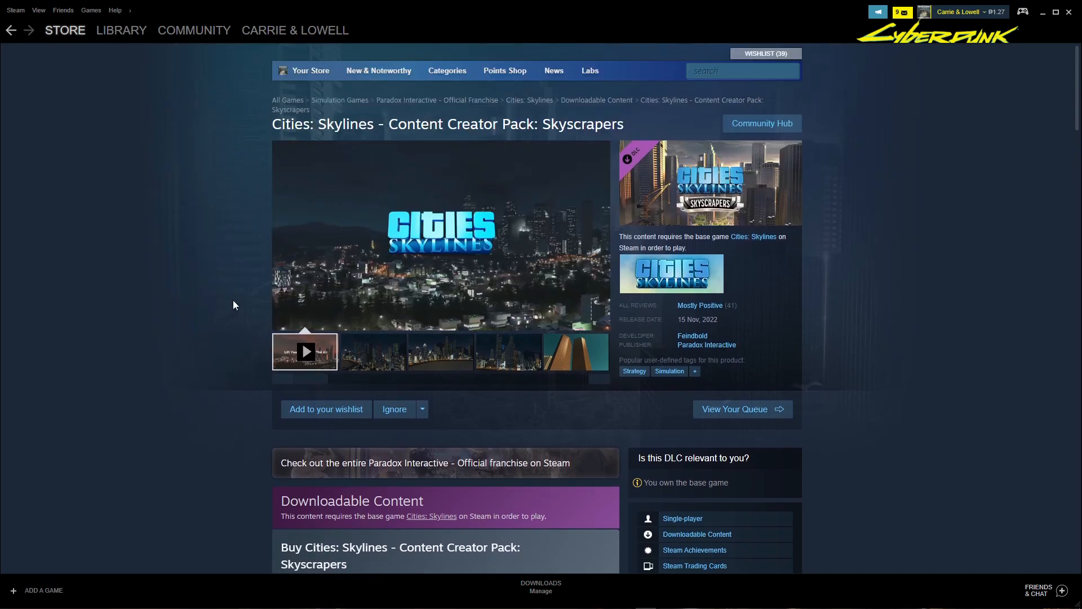
pyautogui.click(120, 30)
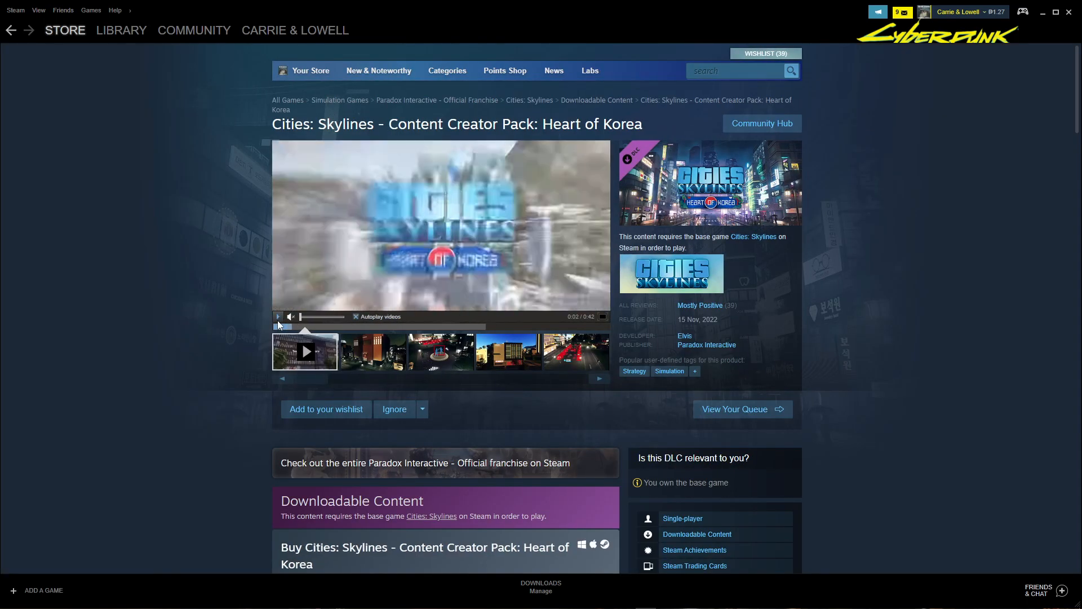
pyautogui.scroll(-3)
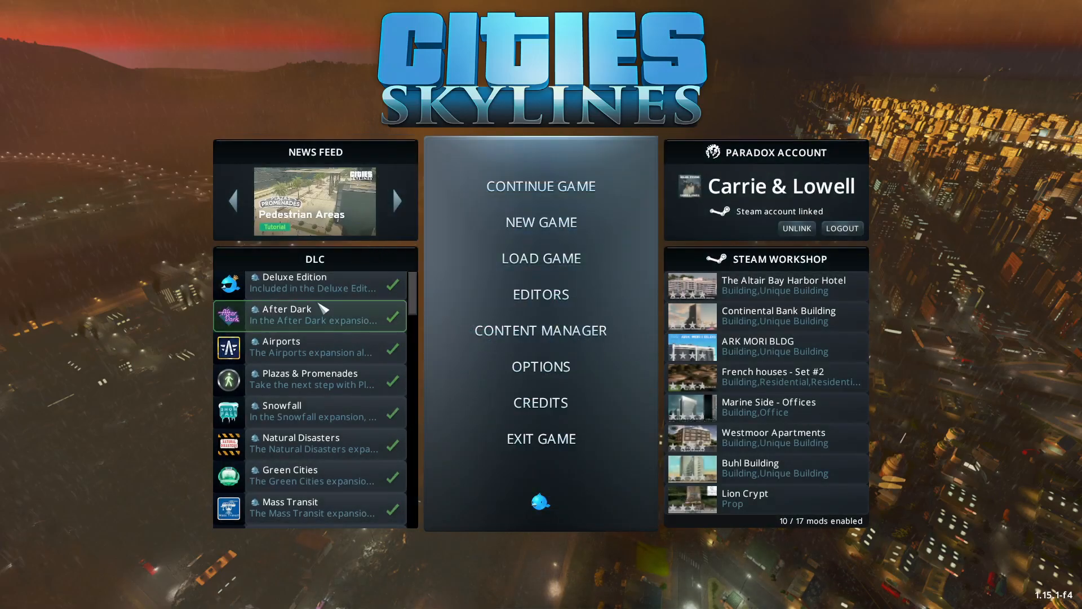
# - Scroll the main-menu DLC list to confirm ticked packs, then choose Exit Game
pyautogui.scroll(-3)
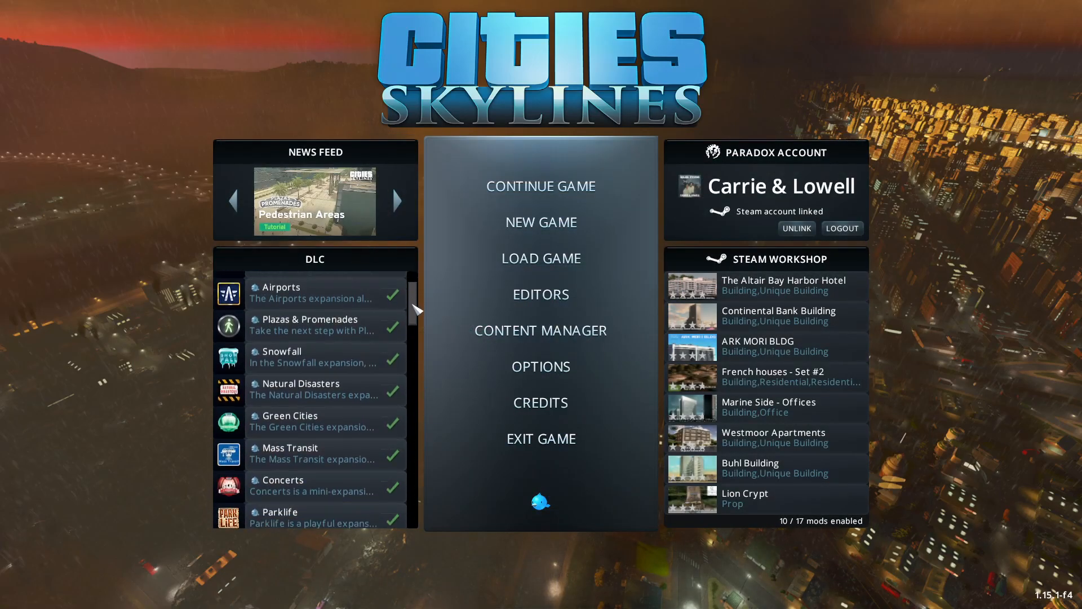
pyautogui.scroll(-3)
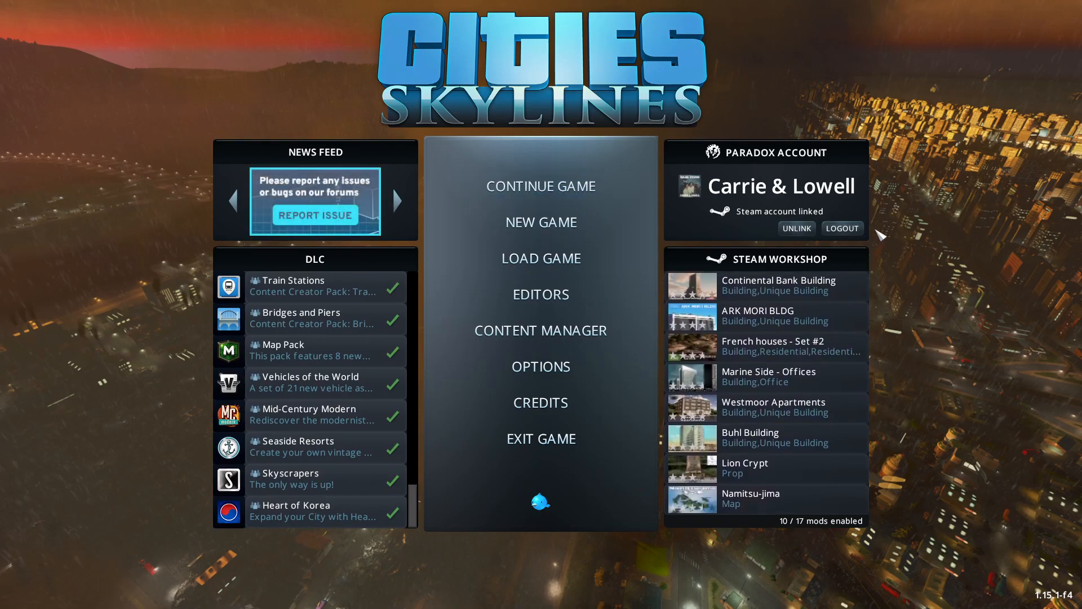
pyautogui.moveTo(541, 187)
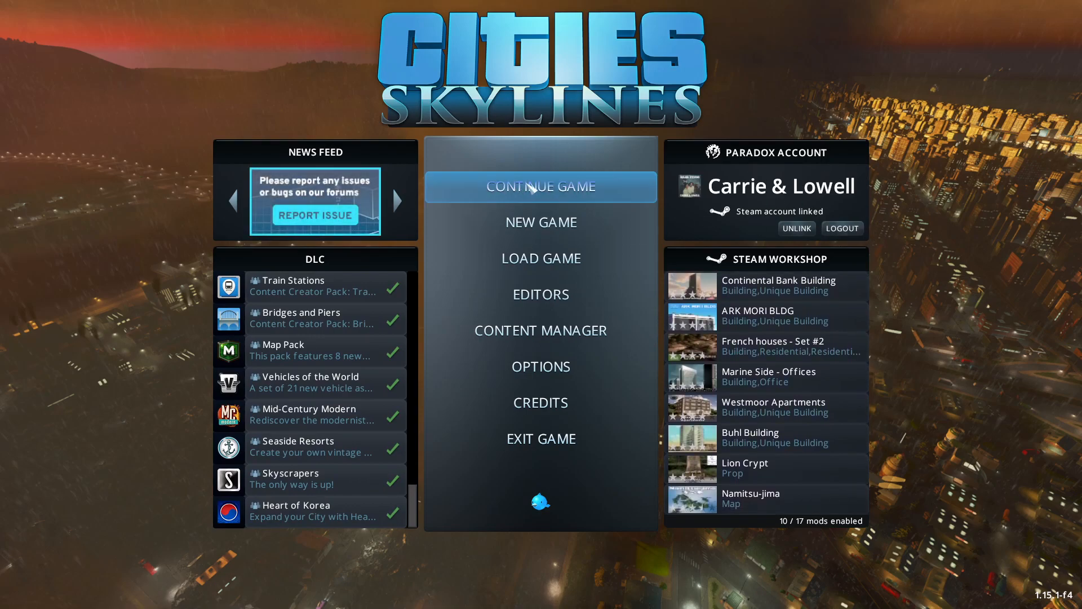
pyautogui.click(541, 438)
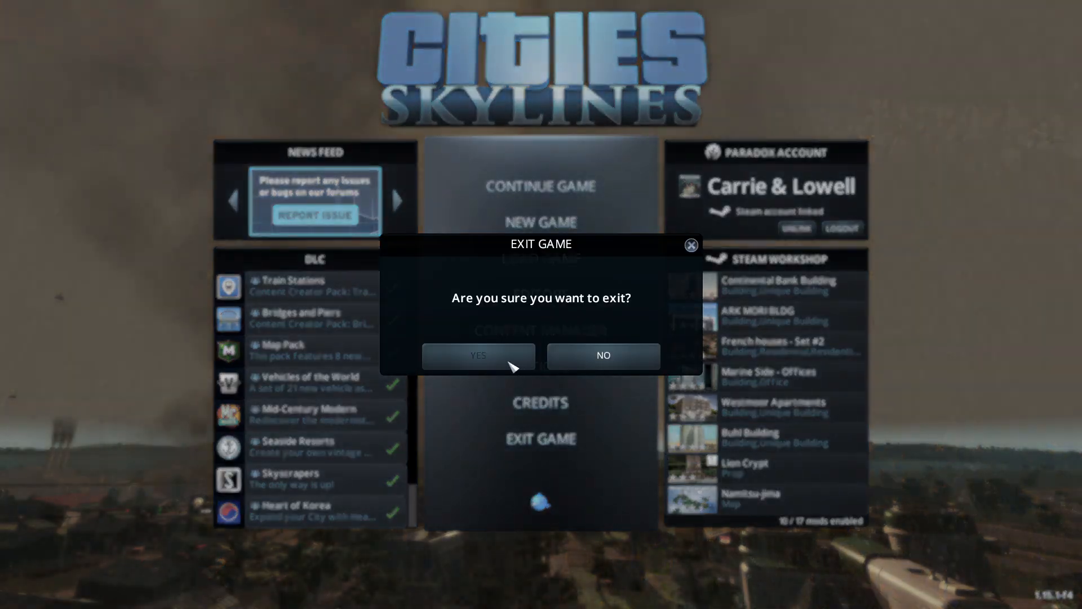